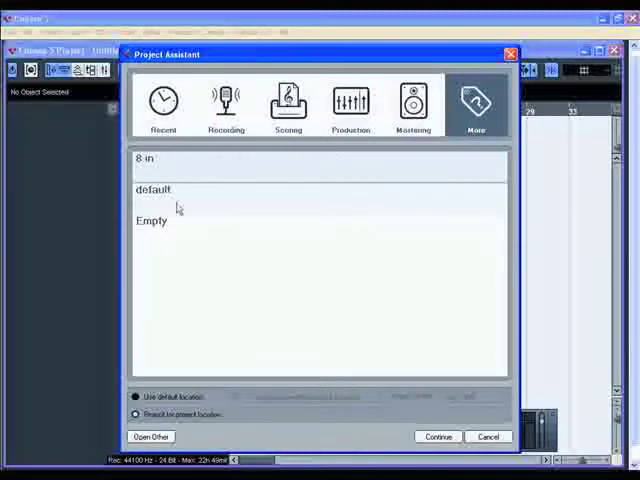
Create a new project from the Empty template and confirm its project folder
{"action": "left_click", "coordinate": [152, 220]}
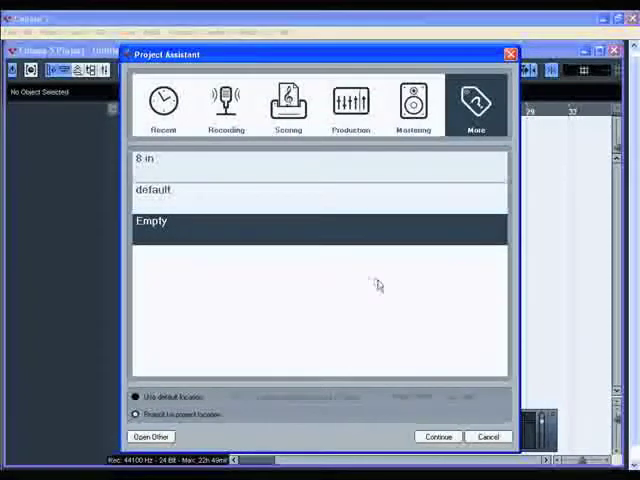
{"action": "mouse_move", "coordinate": [408, 320]}
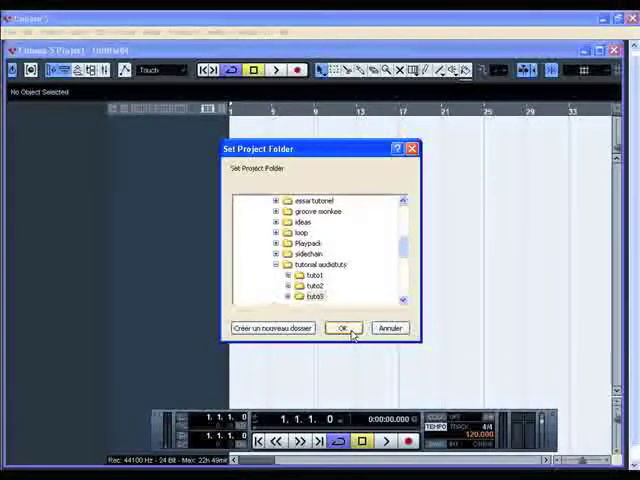
{"action": "left_click", "coordinate": [342, 328]}
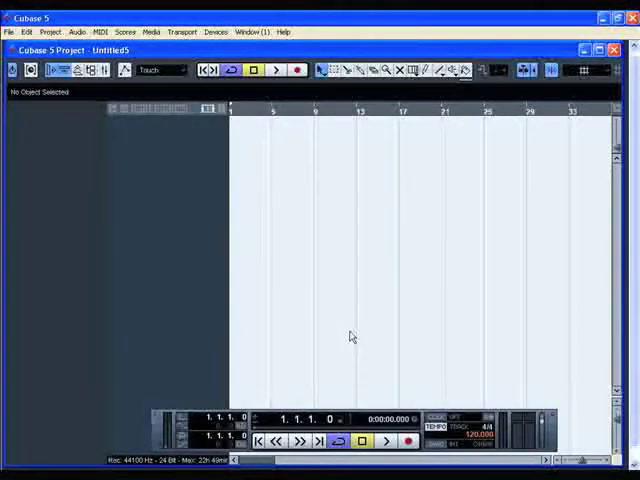
{"action": "mouse_move", "coordinate": [192, 236]}
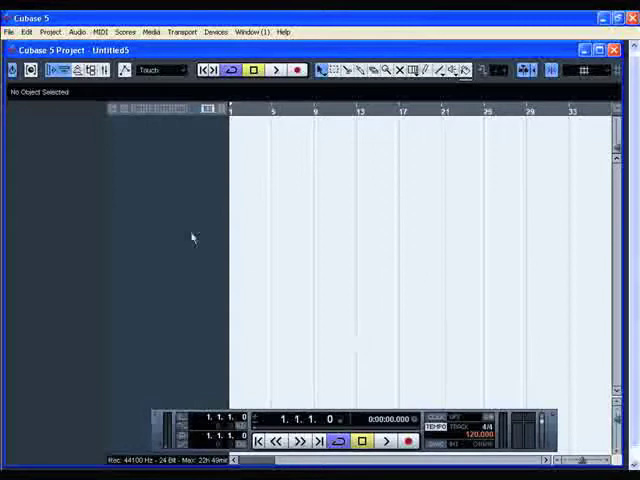
Show the General preferences page with the interface Language choices listed
{"action": "left_click", "coordinate": [8, 38]}
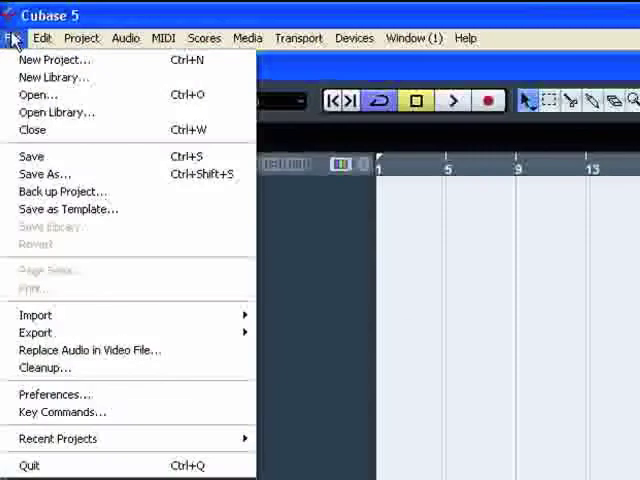
{"action": "mouse_move", "coordinate": [126, 392]}
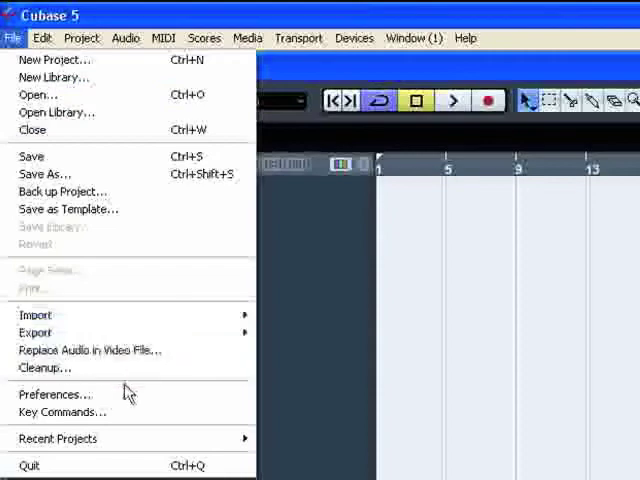
{"action": "left_click", "coordinate": [54, 392]}
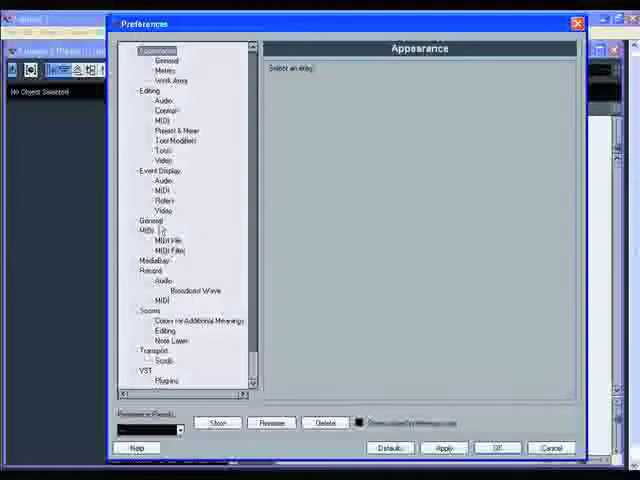
{"action": "left_click", "coordinate": [148, 220]}
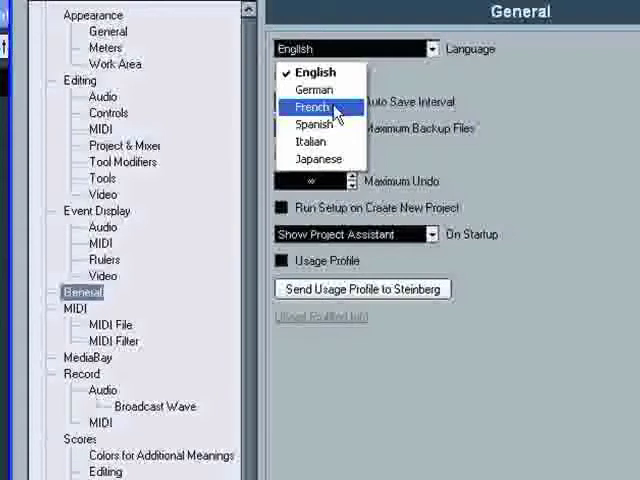
{"action": "mouse_move", "coordinate": [516, 88]}
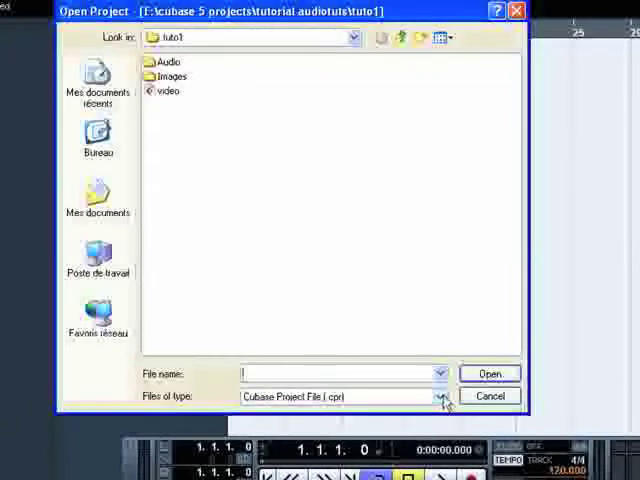
Browse the Backup File (.bak) list, highlight video-03.bak, then cancel without opening
{"action": "left_click", "coordinate": [440, 396]}
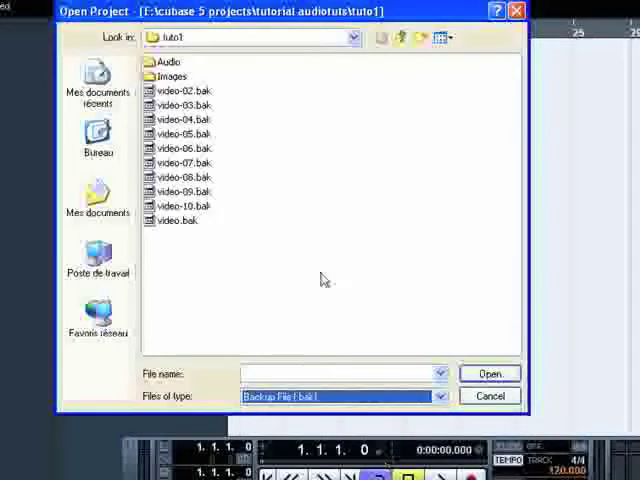
{"action": "left_click", "coordinate": [184, 104]}
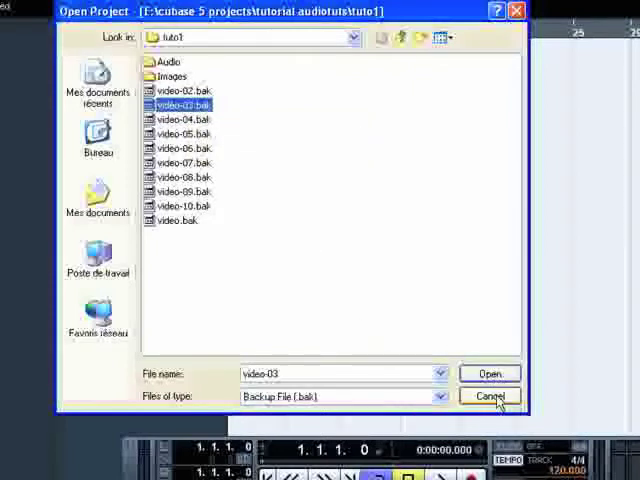
{"action": "left_click", "coordinate": [492, 396]}
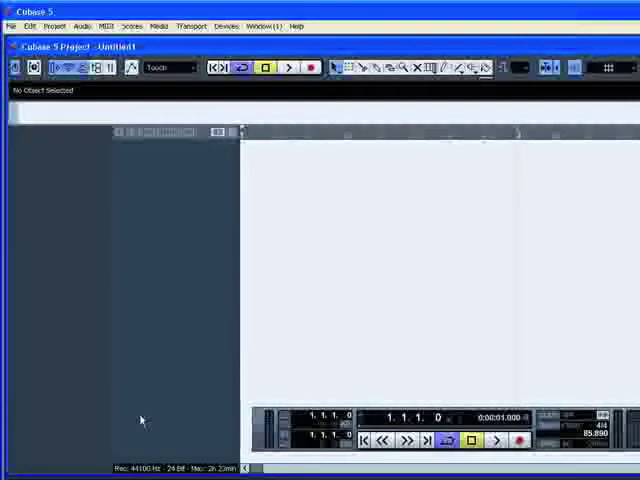
{"action": "mouse_move", "coordinate": [164, 320]}
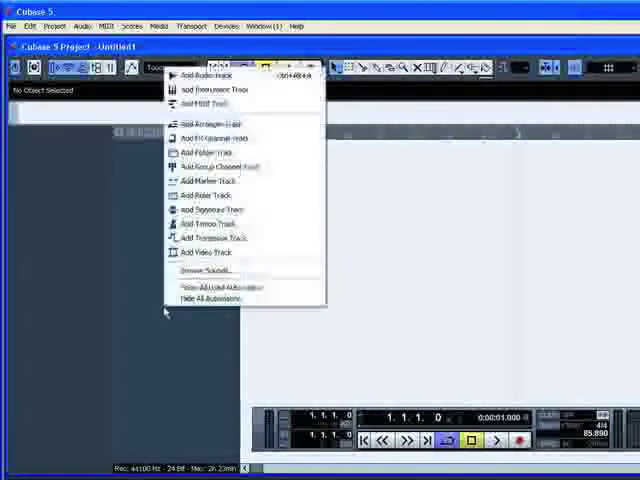
Add a stereo audio track named Audio 01 via the Add Audio Track configuration prompt
{"action": "left_click", "coordinate": [202, 74]}
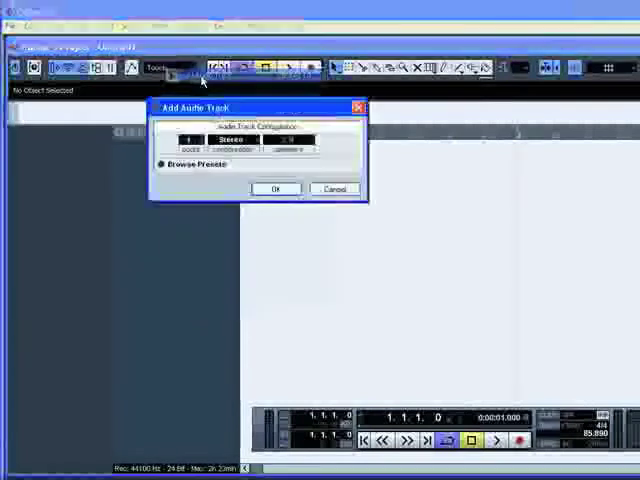
{"action": "left_click", "coordinate": [236, 150]}
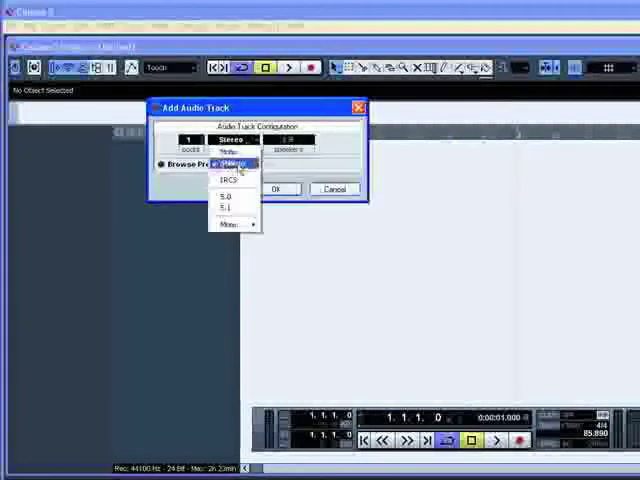
{"action": "left_click", "coordinate": [240, 164]}
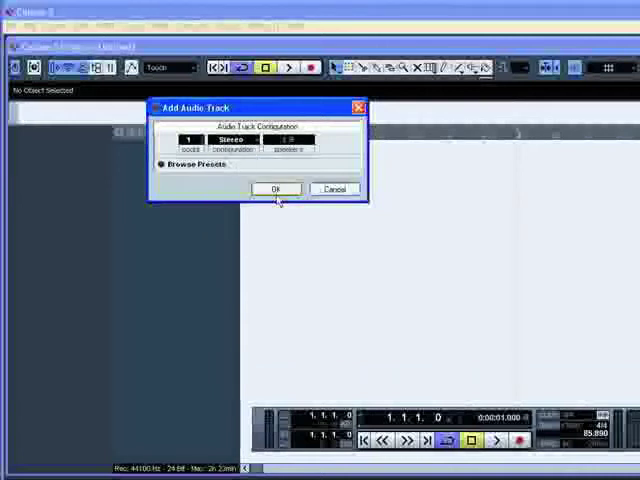
{"action": "left_click", "coordinate": [276, 188]}
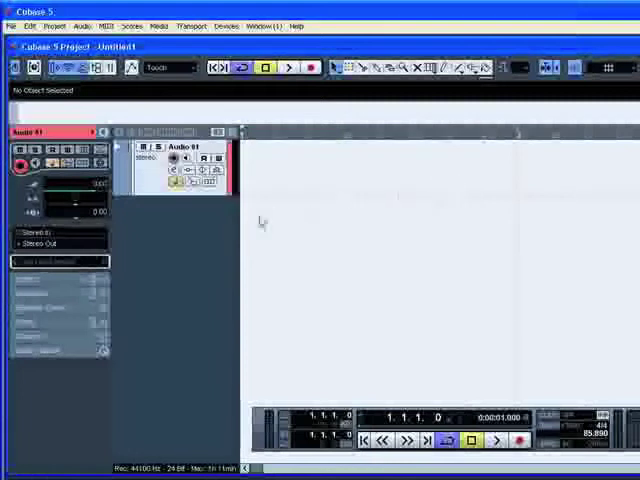
{"action": "mouse_move", "coordinate": [196, 238]}
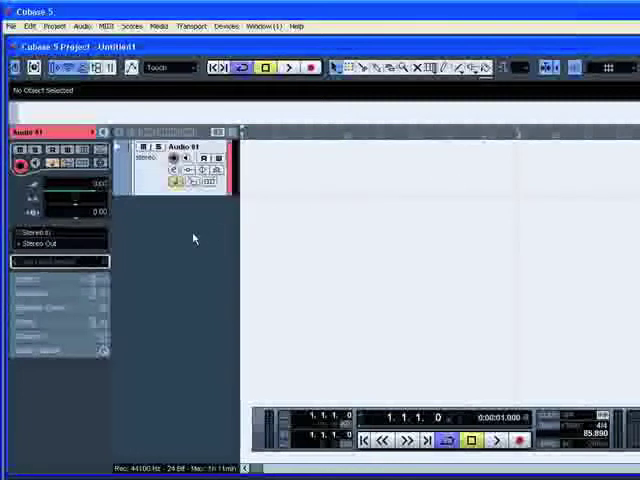
{"action": "mouse_move", "coordinate": [192, 238]}
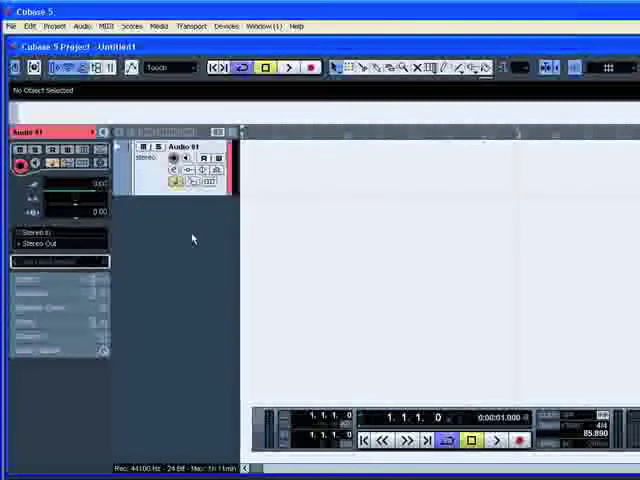
Import the Superfridge loop audio file onto Audio 01 with default import options
{"action": "left_click", "coordinate": [12, 26]}
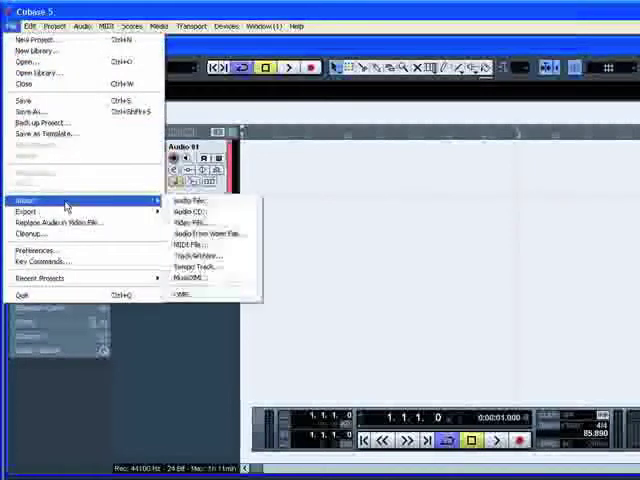
{"action": "left_click", "coordinate": [188, 200]}
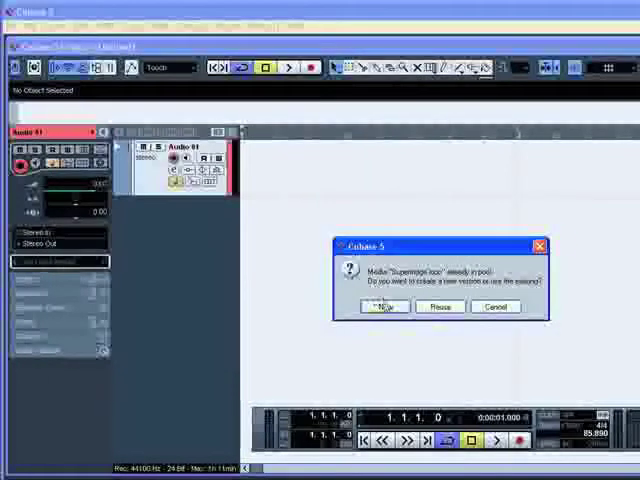
{"action": "left_click", "coordinate": [384, 306]}
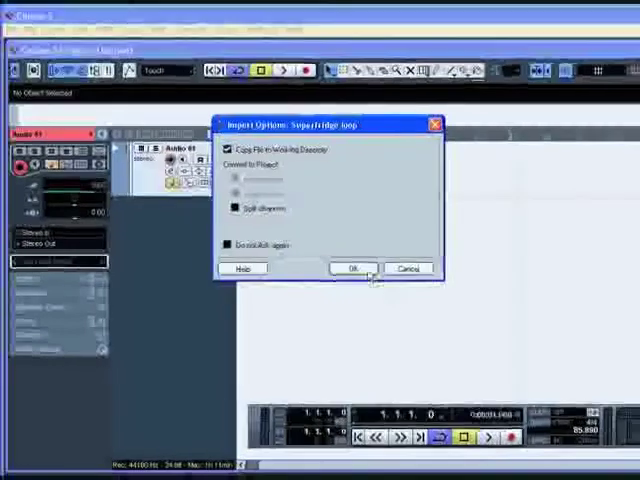
{"action": "left_click", "coordinate": [352, 268]}
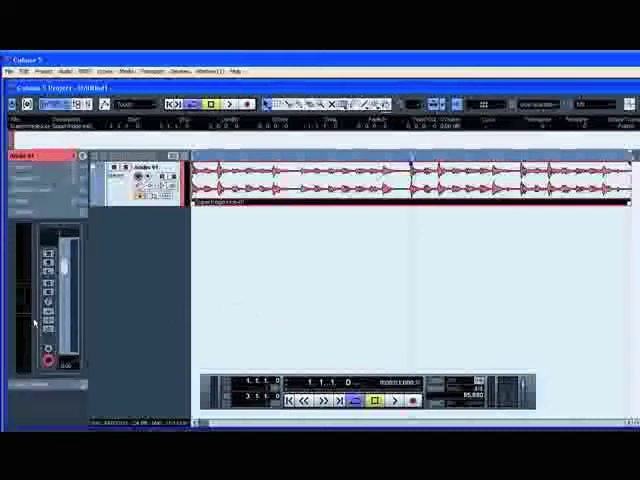
{"action": "mouse_move", "coordinate": [128, 324]}
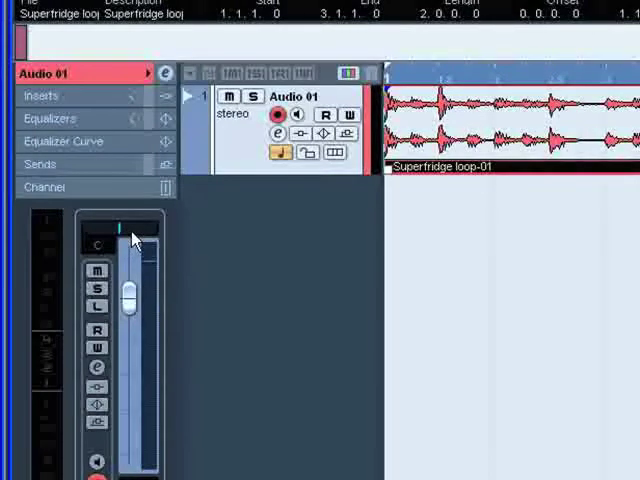
{"action": "mouse_move", "coordinate": [230, 340]}
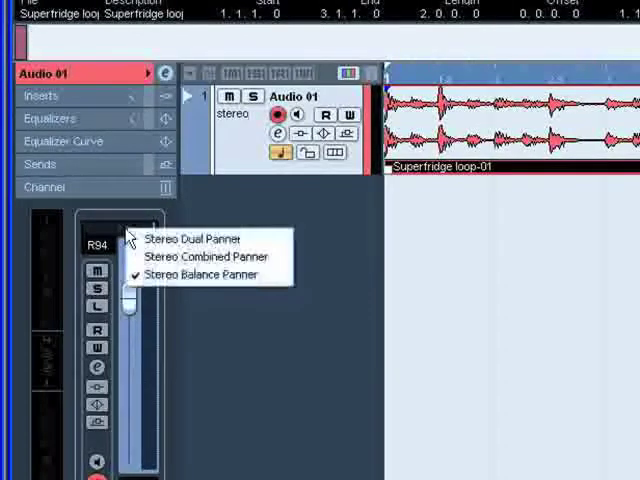
{"action": "mouse_move", "coordinate": [190, 240]}
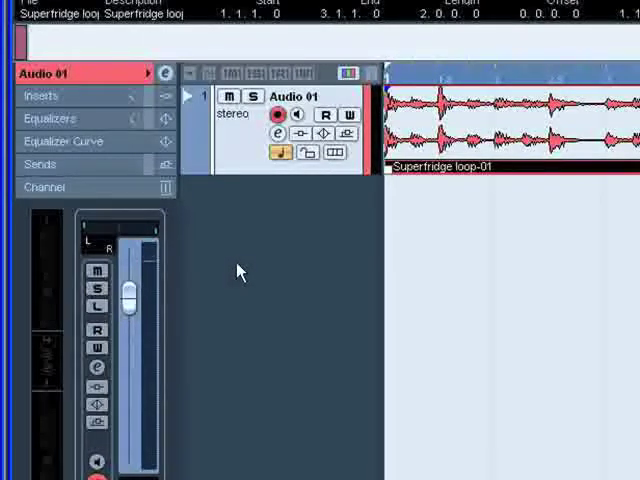
{"action": "mouse_move", "coordinate": [220, 310]}
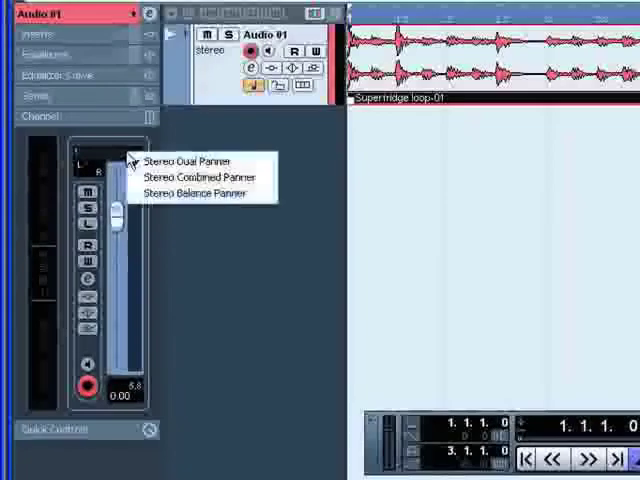
{"action": "mouse_move", "coordinate": [196, 176]}
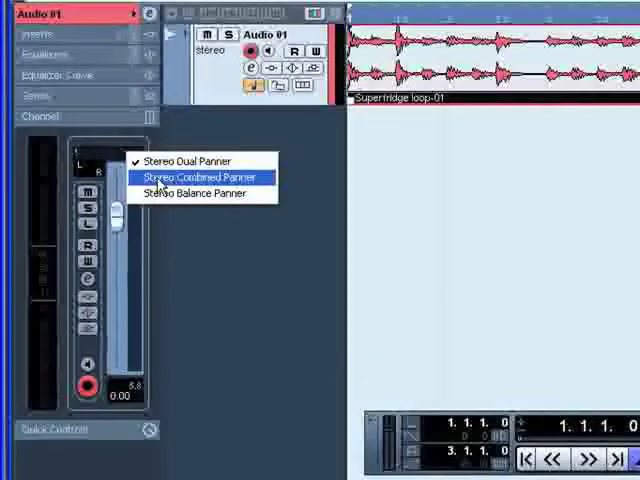
Set Audio 01's pan control to Stereo Combined Panner mode
{"action": "left_click", "coordinate": [196, 176]}
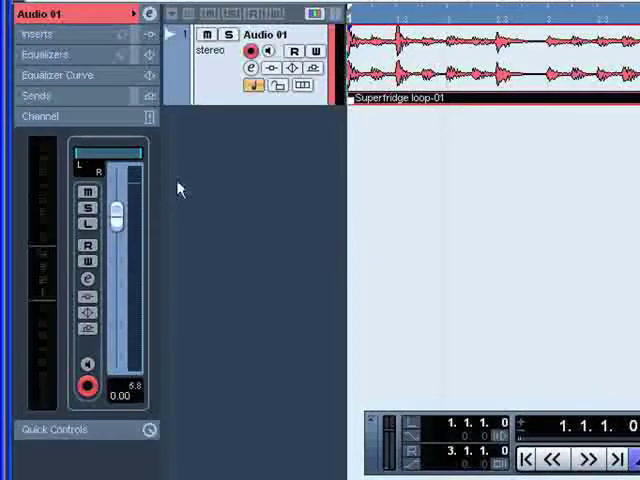
{"action": "mouse_move", "coordinate": [252, 288]}
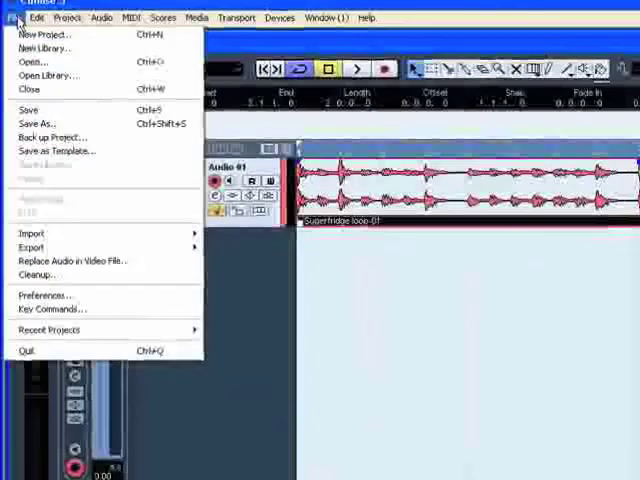
Head into Preferences to reach the VST Default Stereo Panner Mode setting
{"action": "left_click", "coordinate": [44, 296]}
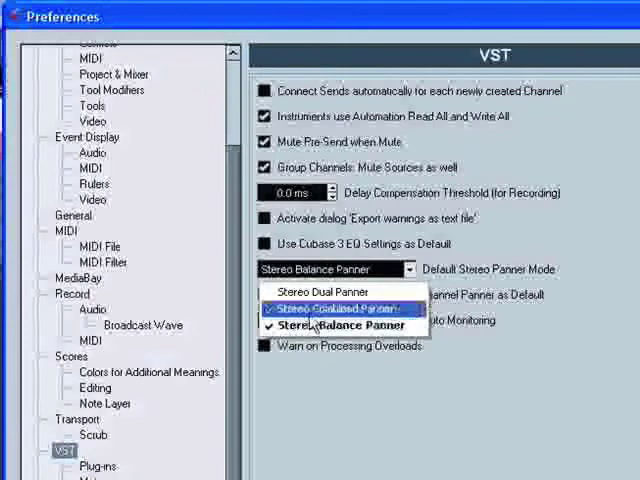
{"action": "mouse_move", "coordinate": [320, 292]}
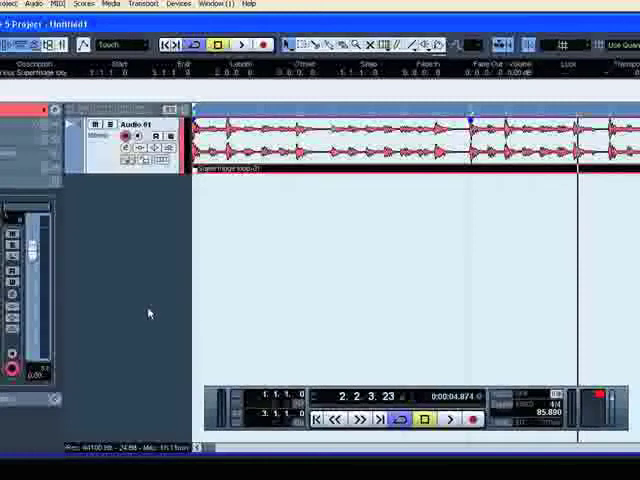
{"action": "mouse_move", "coordinate": [148, 312]}
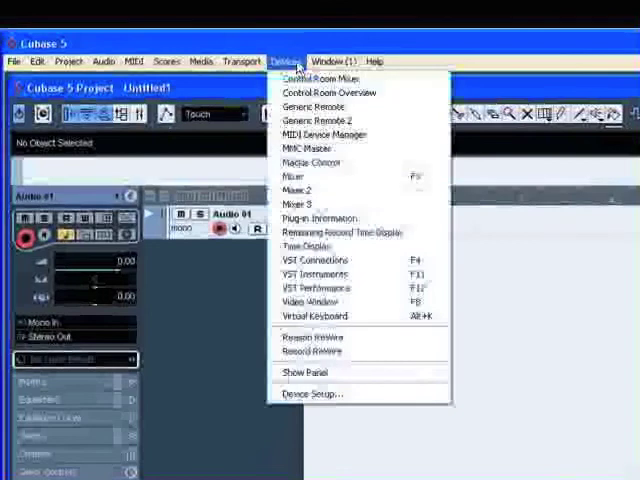
{"action": "mouse_move", "coordinate": [312, 392]}
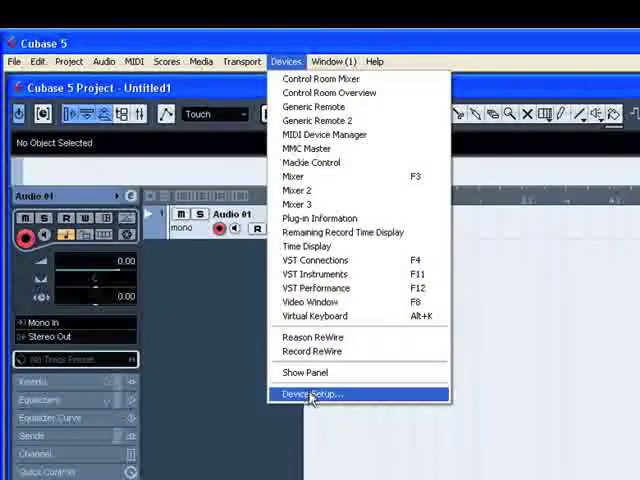
{"action": "left_click", "coordinate": [312, 392]}
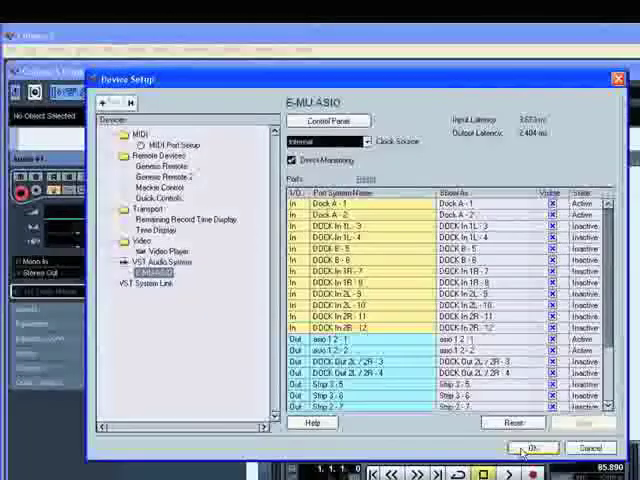
{"action": "left_click", "coordinate": [532, 448]}
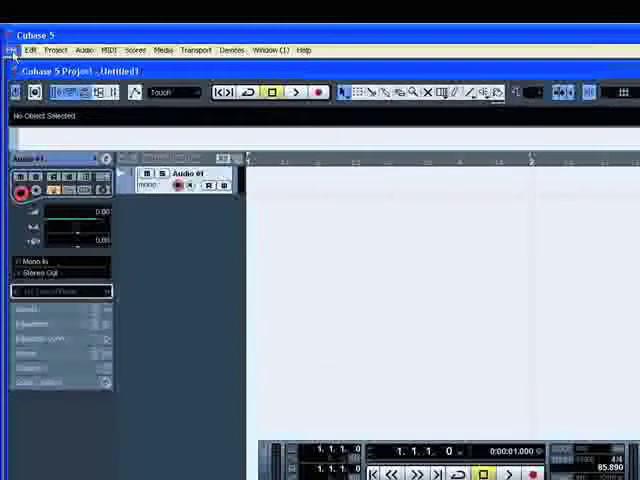
{"action": "left_click", "coordinate": [12, 50]}
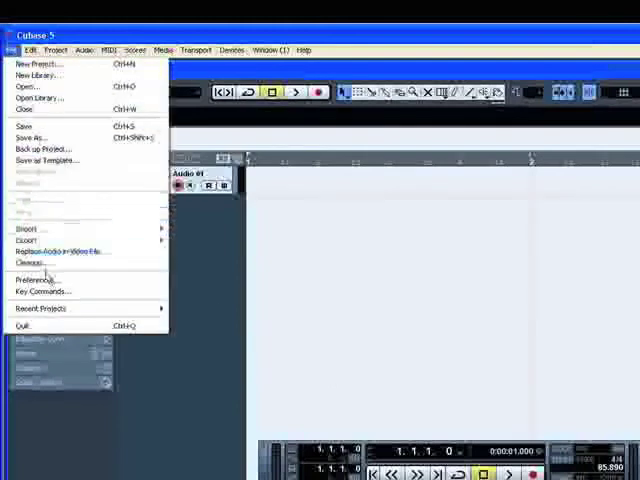
{"action": "left_click", "coordinate": [36, 280]}
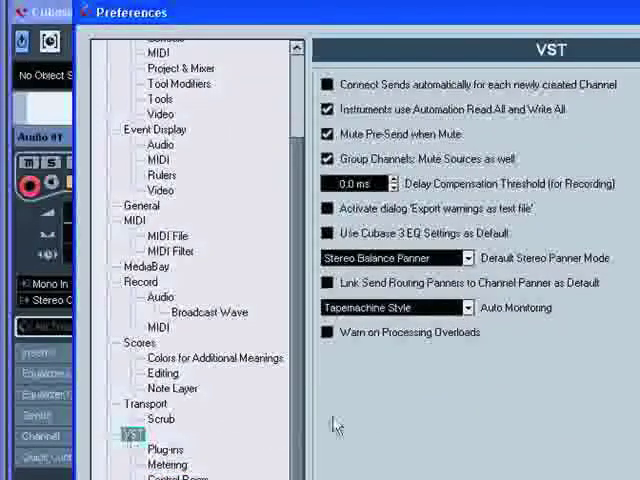
{"action": "left_click", "coordinate": [468, 308]}
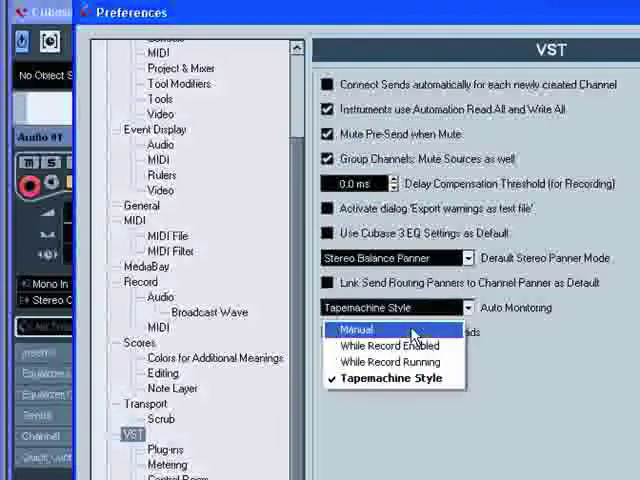
{"action": "left_click", "coordinate": [356, 330]}
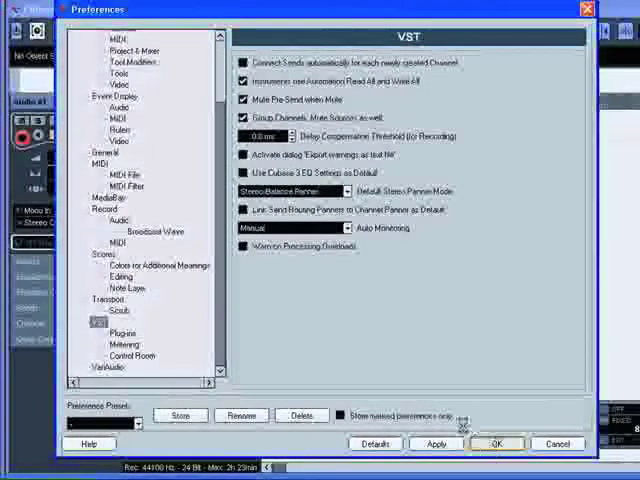
{"action": "left_click", "coordinate": [496, 444]}
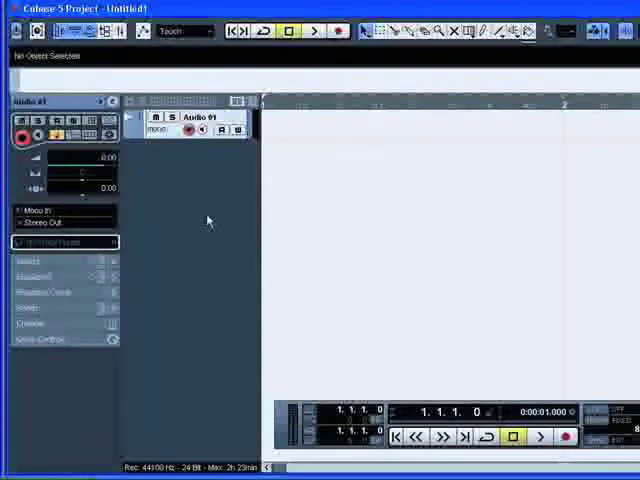
{"action": "mouse_move", "coordinate": [208, 220]}
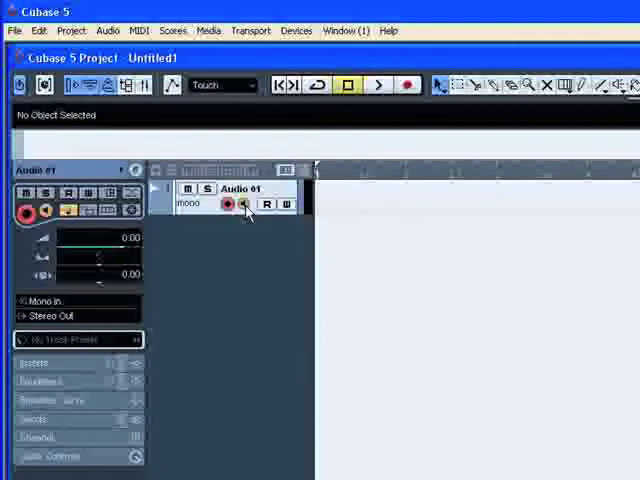
{"action": "left_click", "coordinate": [244, 204]}
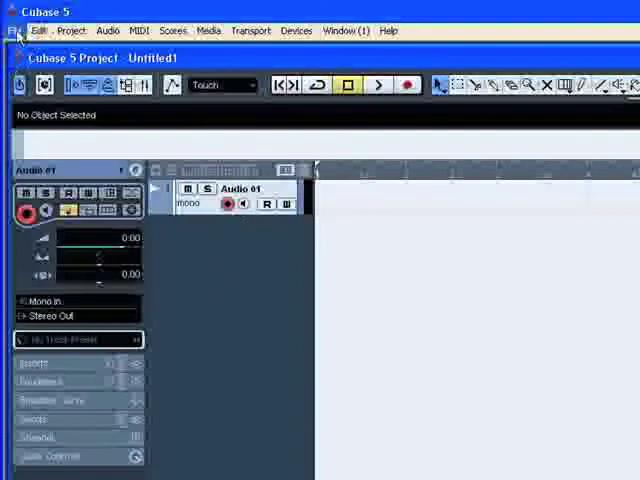
Set VST Auto Monitoring to While Record Enabled and return to the project
{"action": "left_click", "coordinate": [14, 30]}
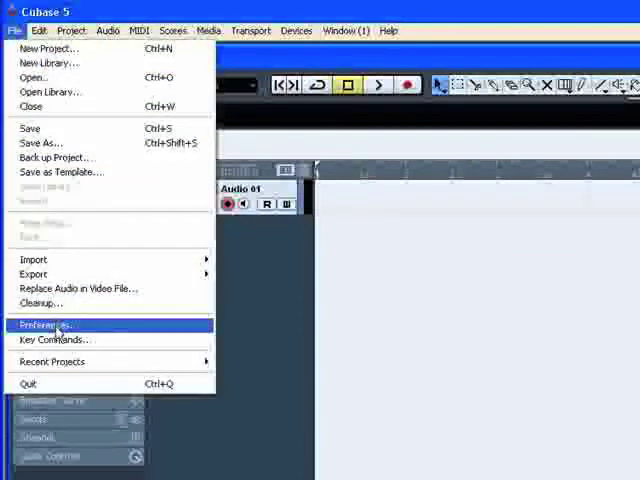
{"action": "left_click", "coordinate": [44, 324]}
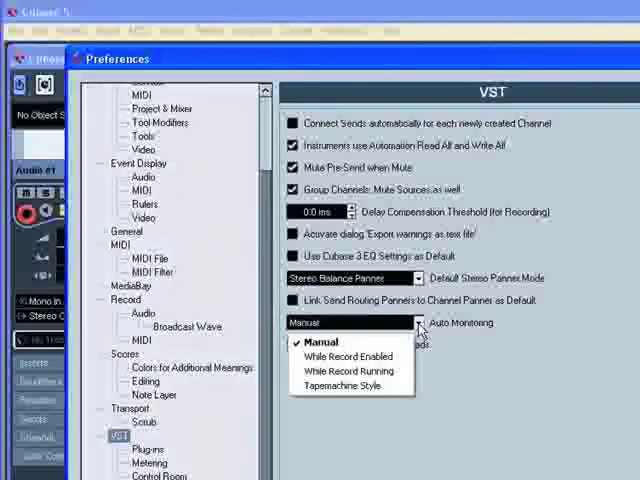
{"action": "left_click", "coordinate": [348, 356]}
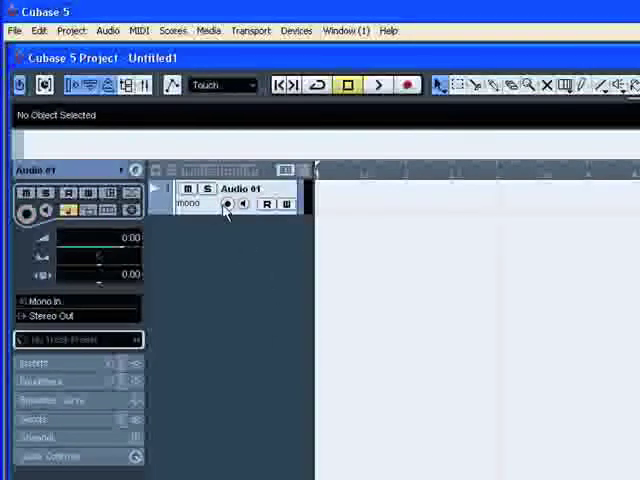
{"action": "left_click", "coordinate": [228, 204]}
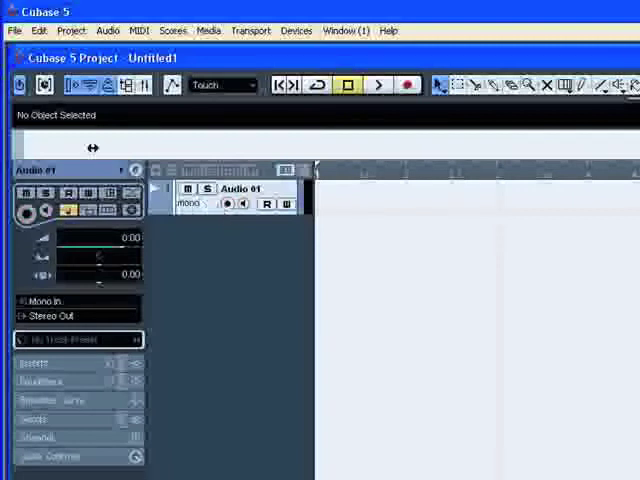
Set VST Auto Monitoring to While Record Running in the preferences
{"action": "left_click", "coordinate": [14, 30]}
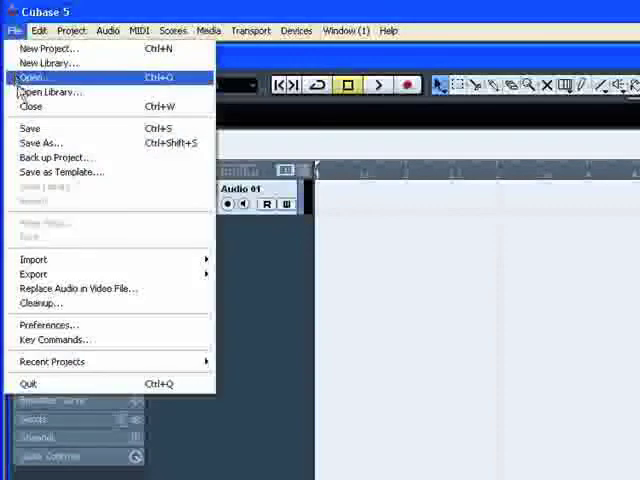
{"action": "left_click", "coordinate": [46, 324]}
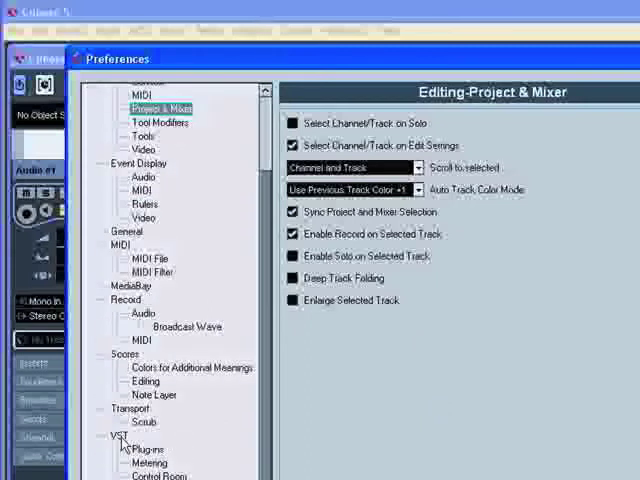
{"action": "left_click", "coordinate": [118, 436]}
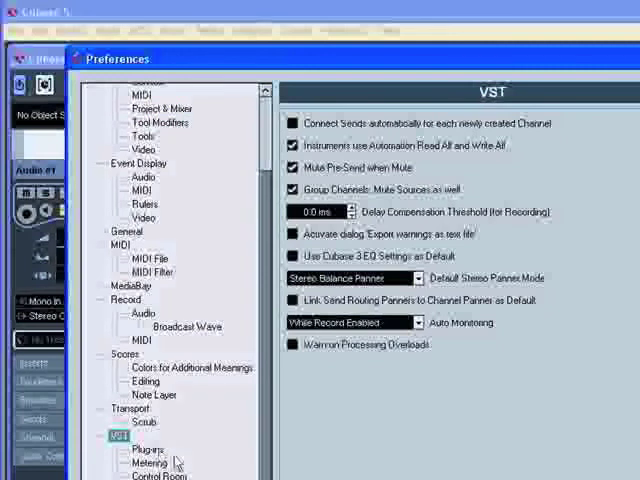
{"action": "left_click", "coordinate": [410, 322]}
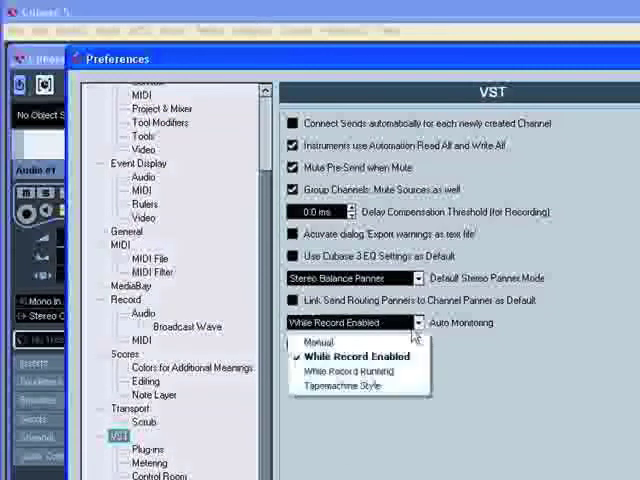
{"action": "mouse_move", "coordinate": [360, 372]}
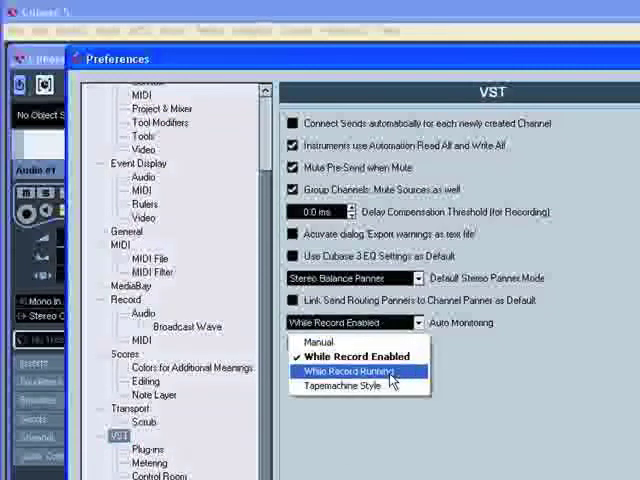
{"action": "left_click", "coordinate": [348, 372]}
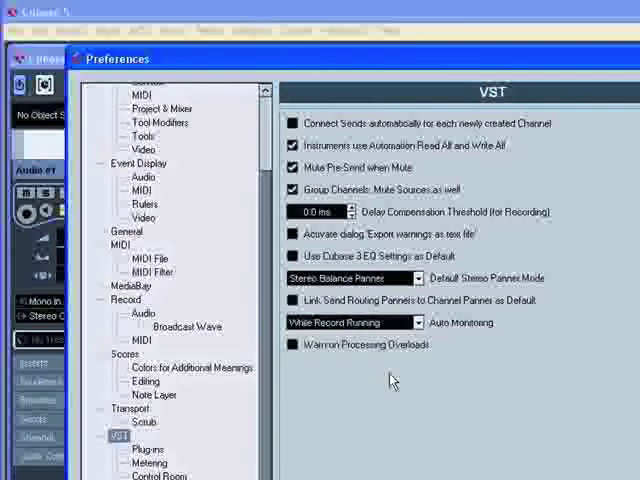
{"action": "mouse_move", "coordinate": [408, 408]}
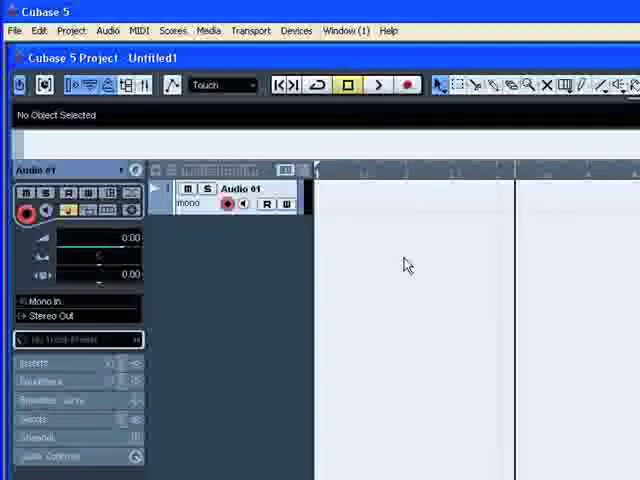
Run a short test recording on Audio 01 from the transport and stop it
{"action": "left_click", "coordinate": [376, 84]}
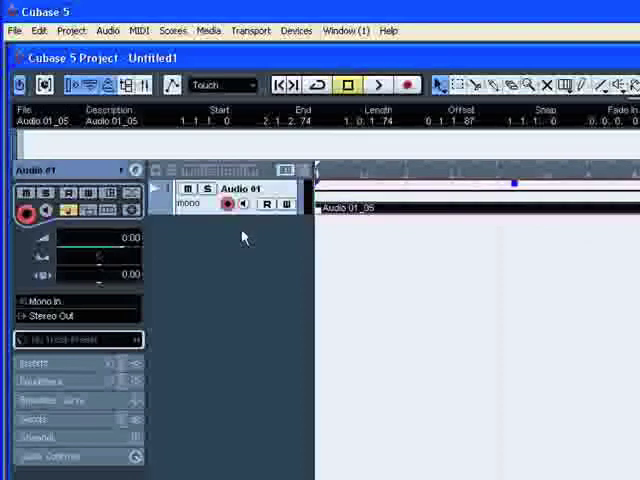
{"action": "left_click", "coordinate": [352, 84]}
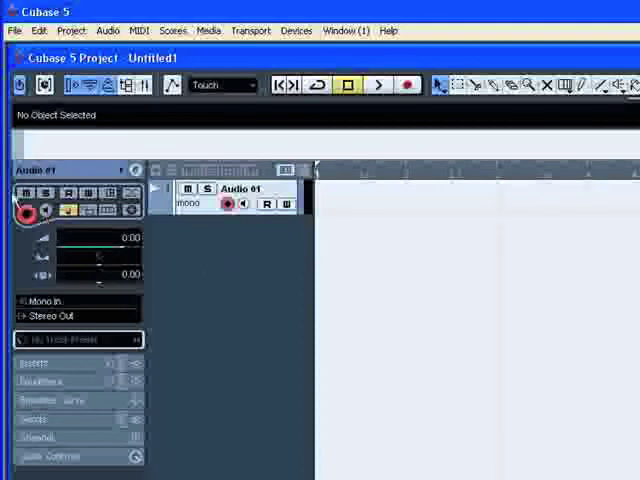
Set VST Auto Monitoring to Tapemachine Style, then play and stop to test it
{"action": "left_click", "coordinate": [14, 30]}
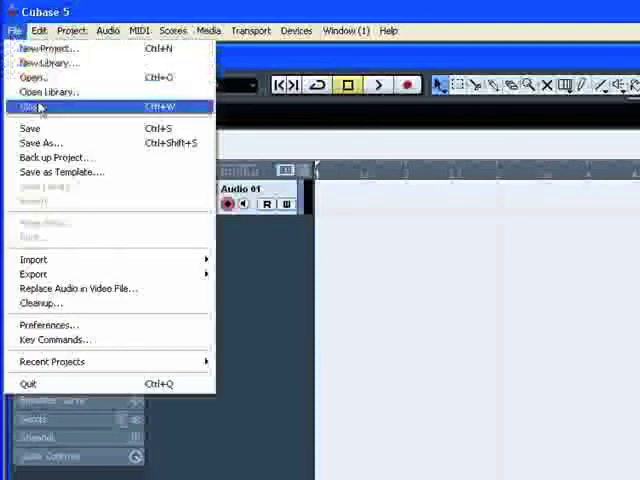
{"action": "left_click", "coordinate": [46, 324]}
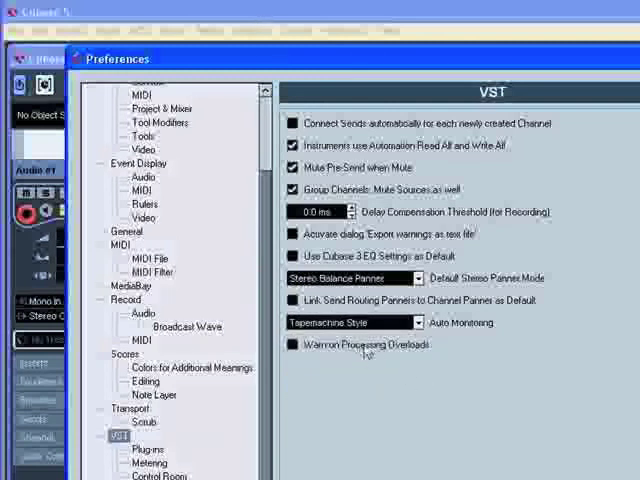
{"action": "mouse_move", "coordinate": [550, 456]}
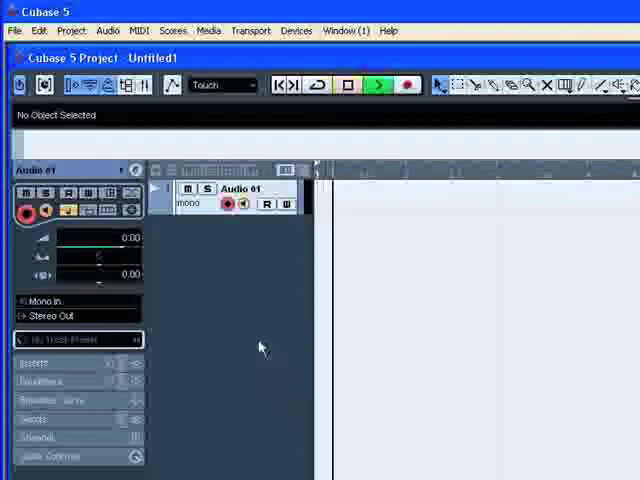
{"action": "left_click", "coordinate": [344, 84]}
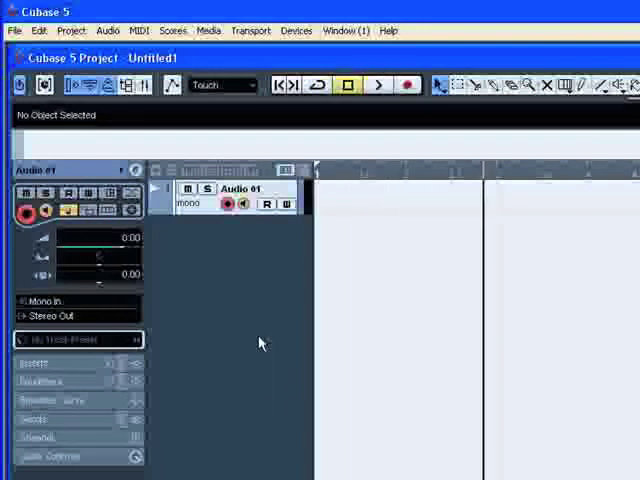